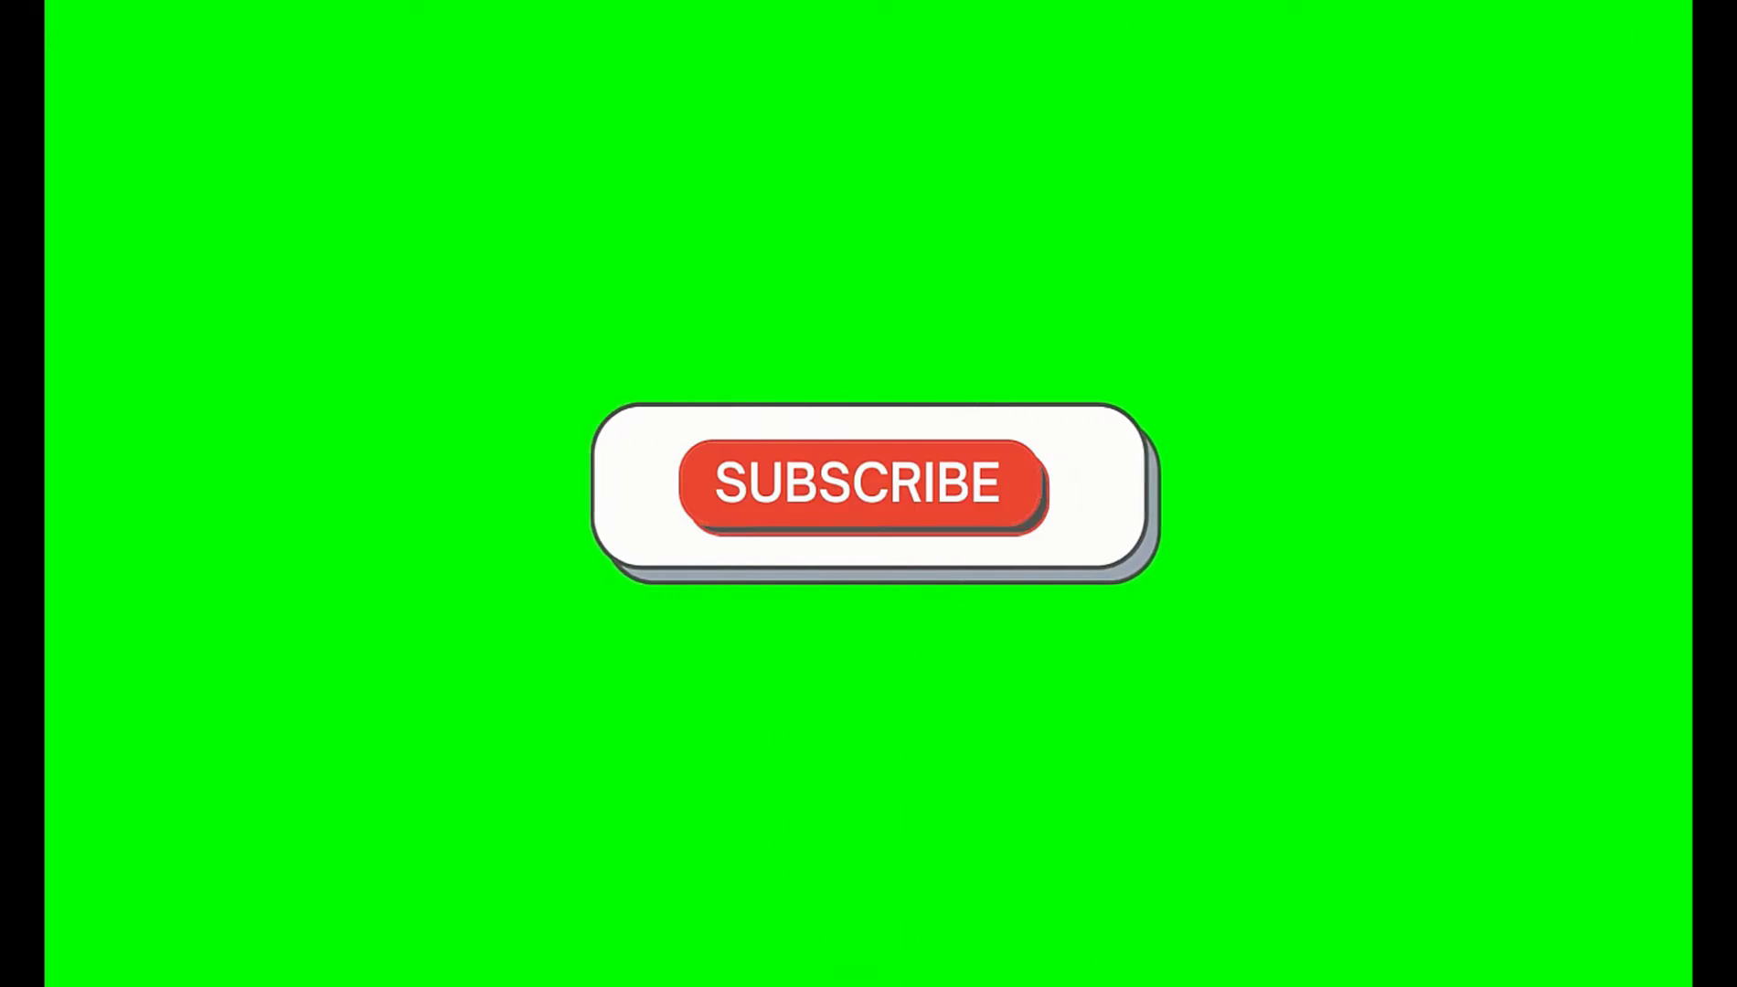
Open Opera GX Settings via the sidebar gear and scroll down to the Sidebar options.
{"action": "left_click", "coordinate": [862, 484]}
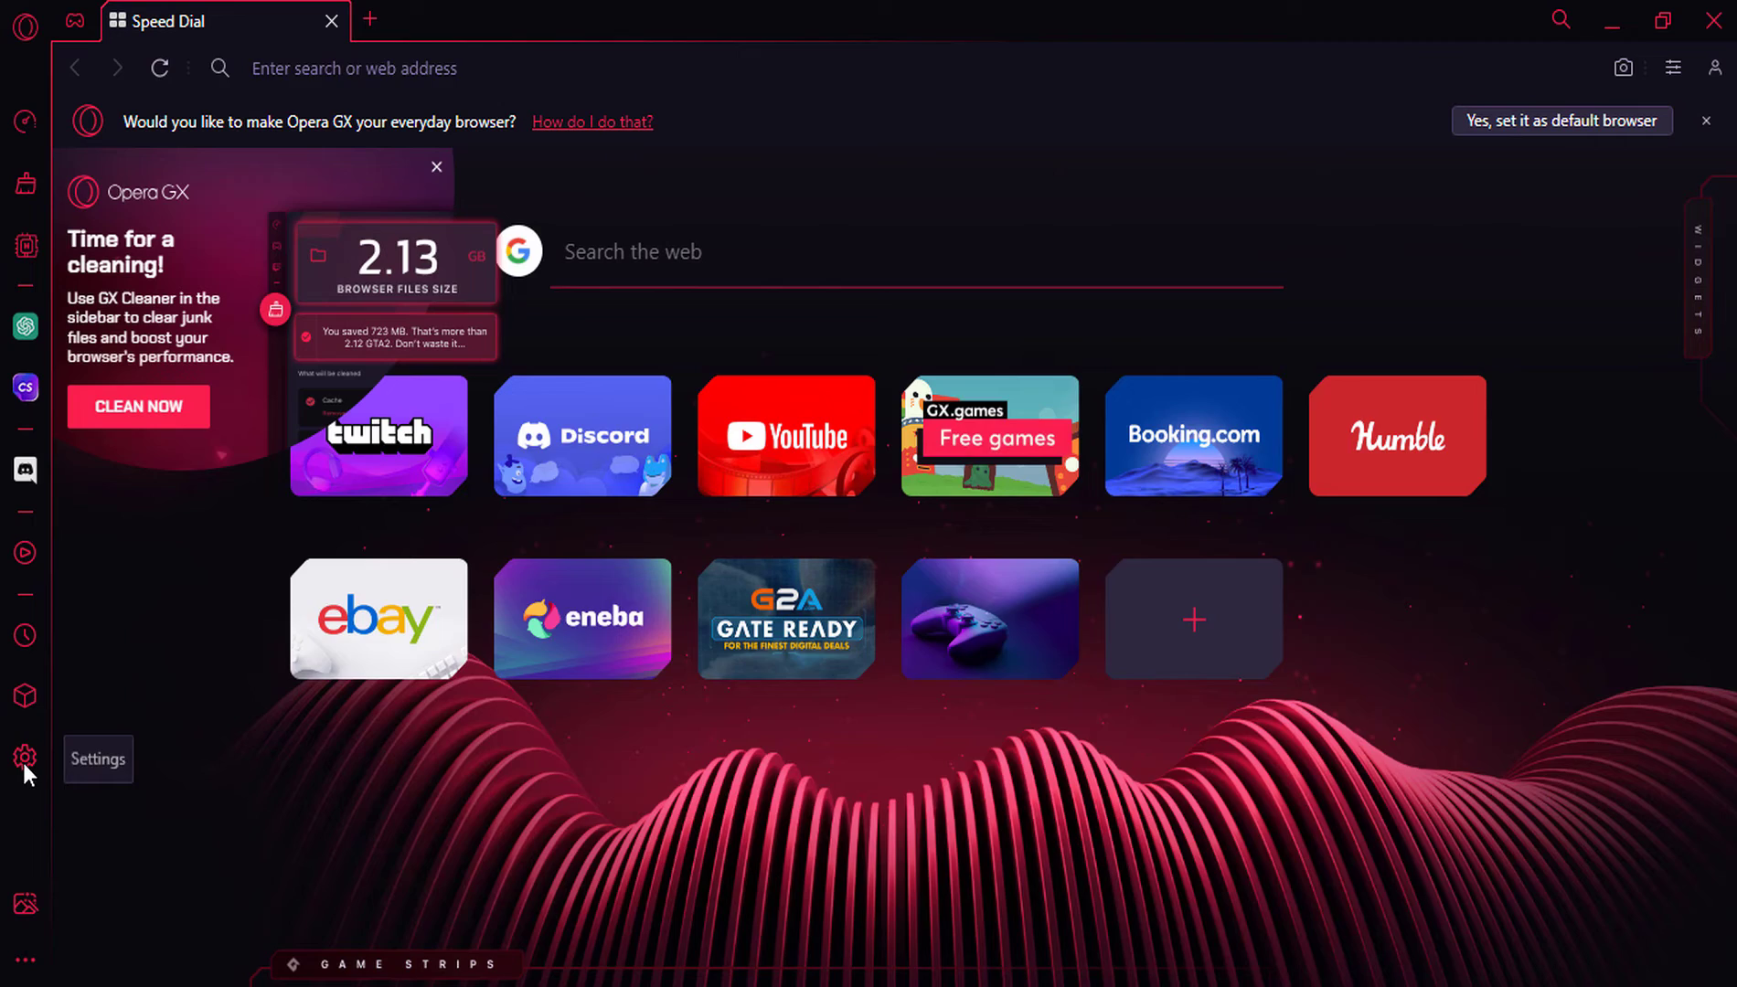
{"action": "left_click", "coordinate": [25, 759]}
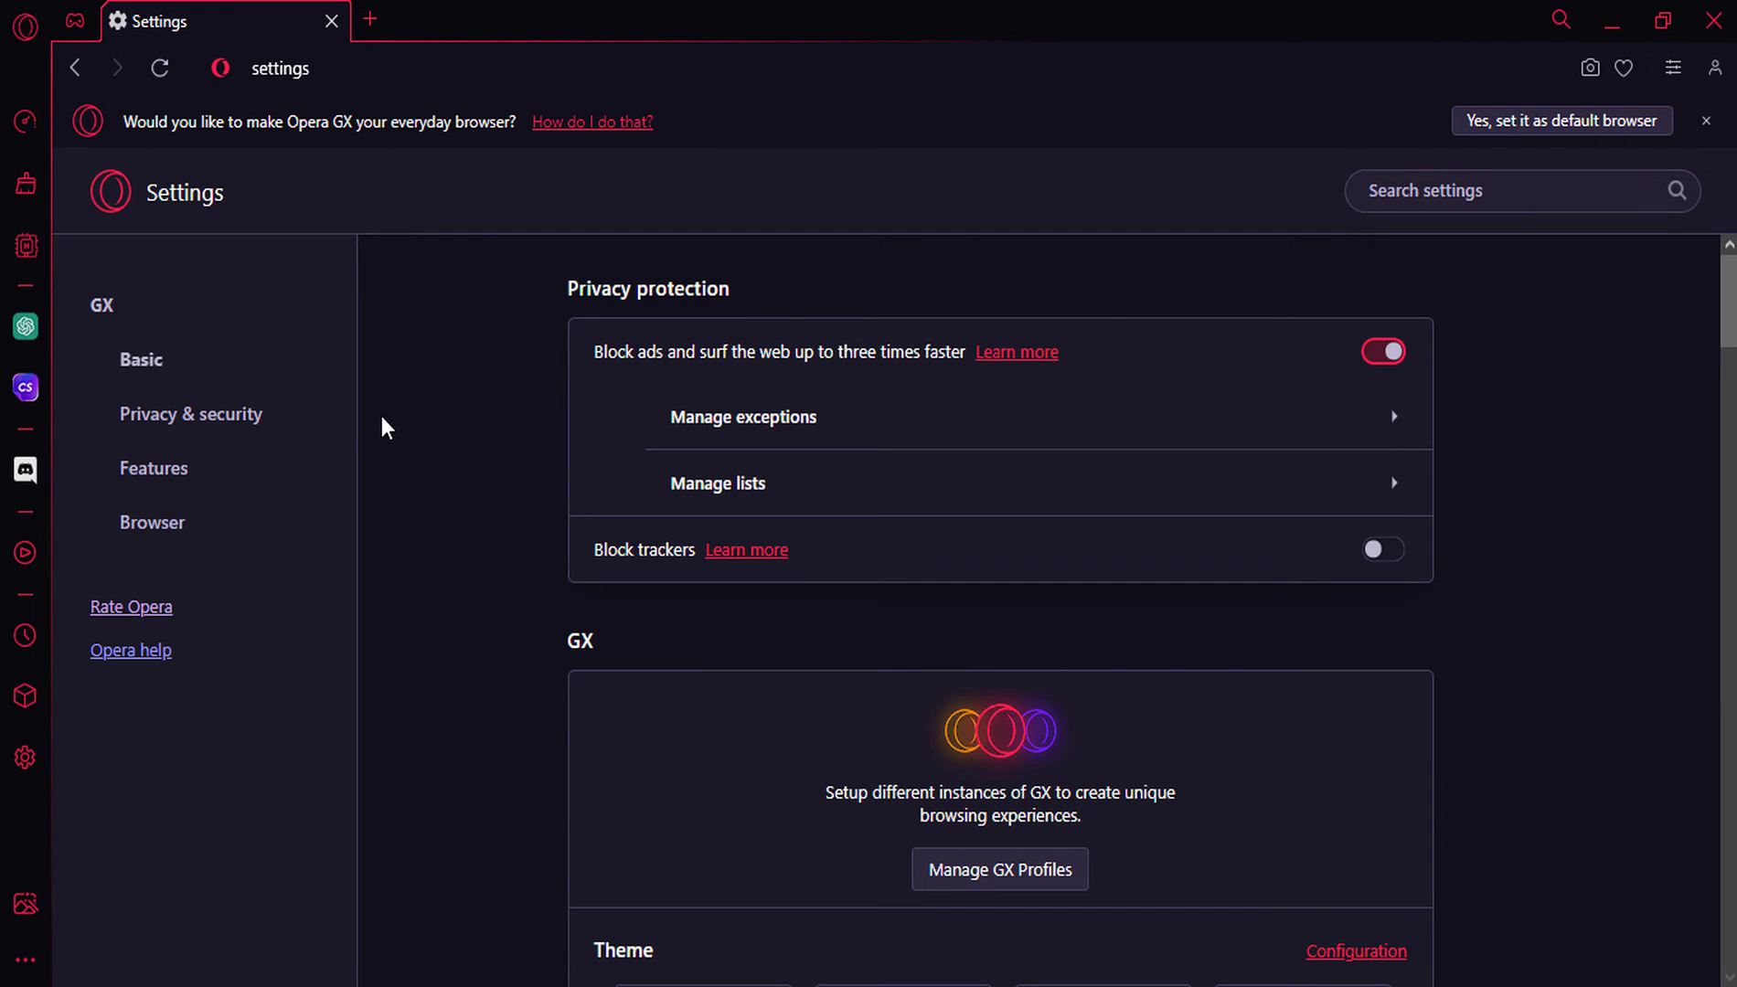
{"action": "mouse_move", "coordinate": [466, 486]}
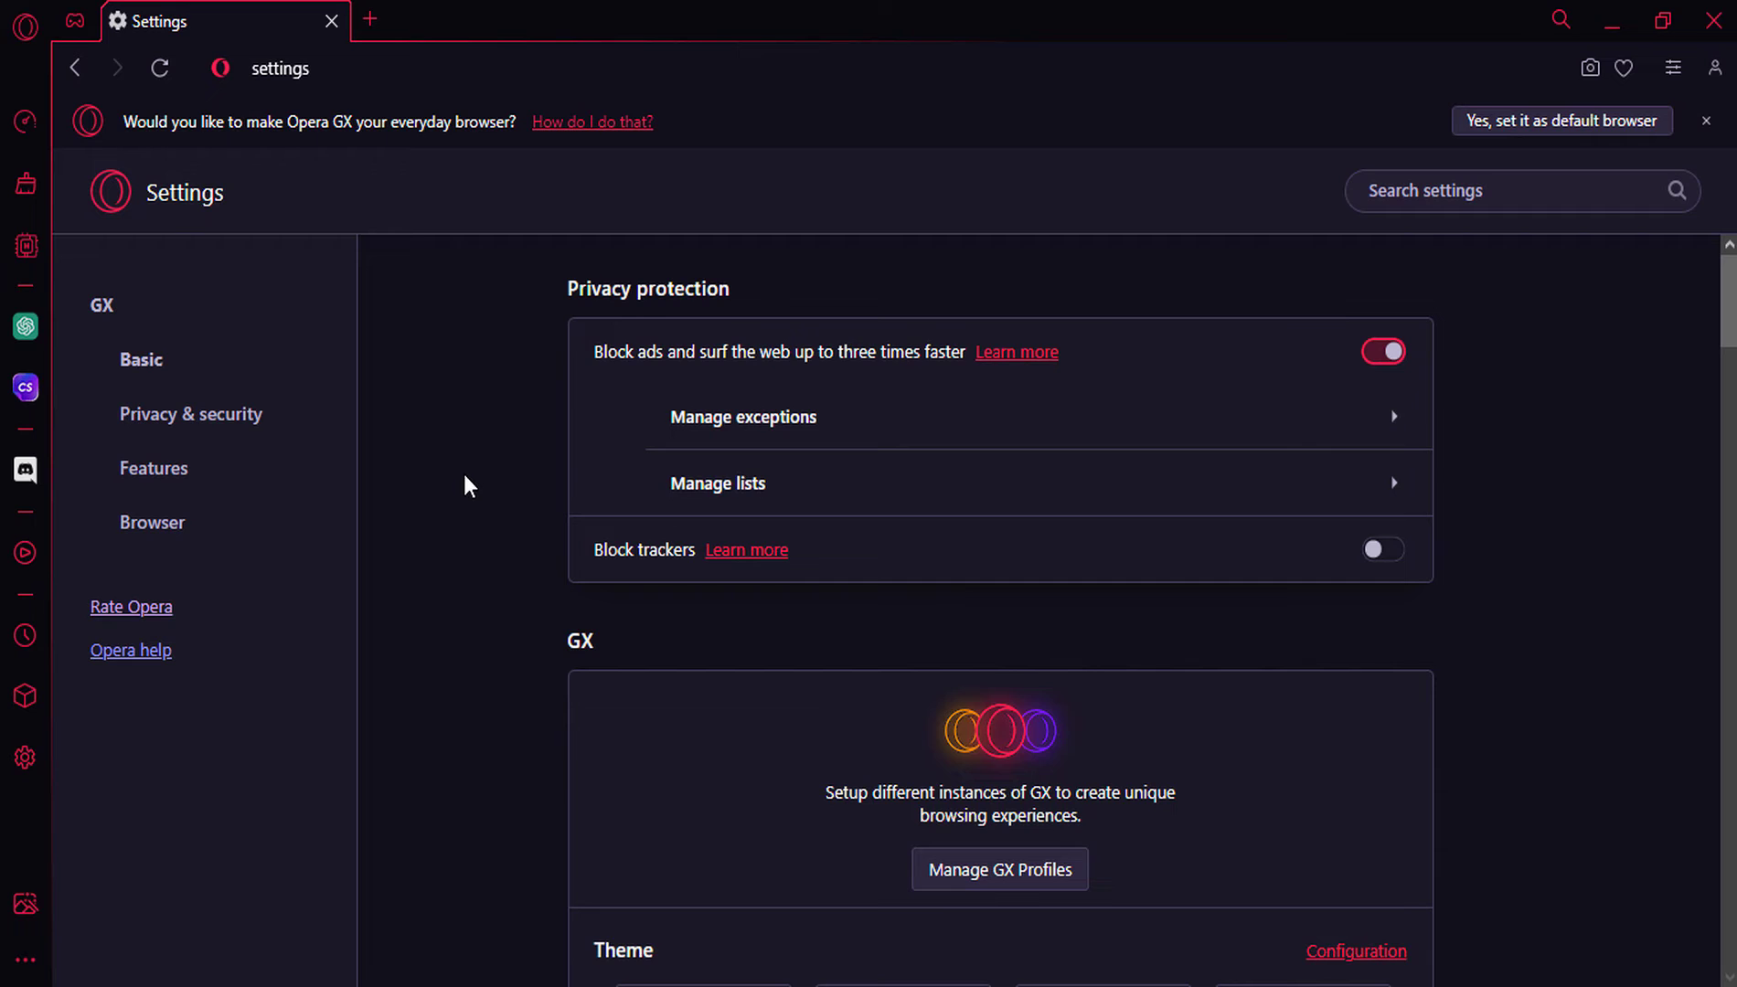
{"action": "scroll", "scroll_direction": "down", "scroll_amount": 3}
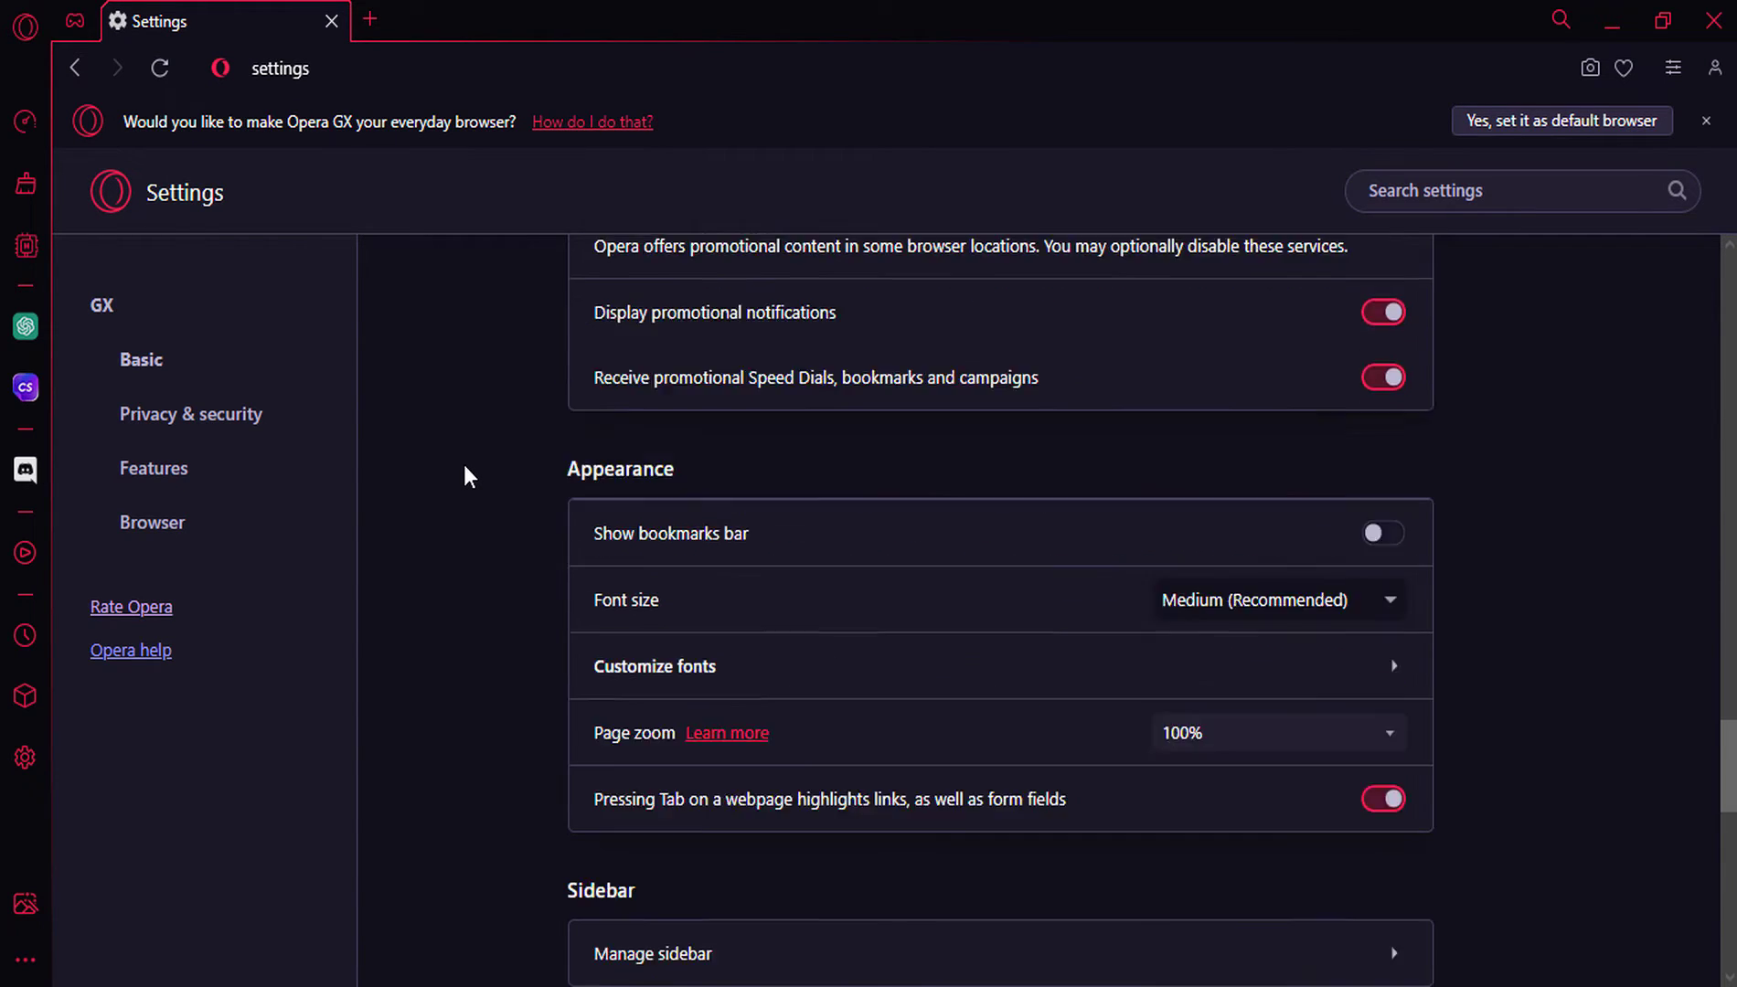
{"action": "scroll", "scroll_direction": "down", "scroll_amount": 3}
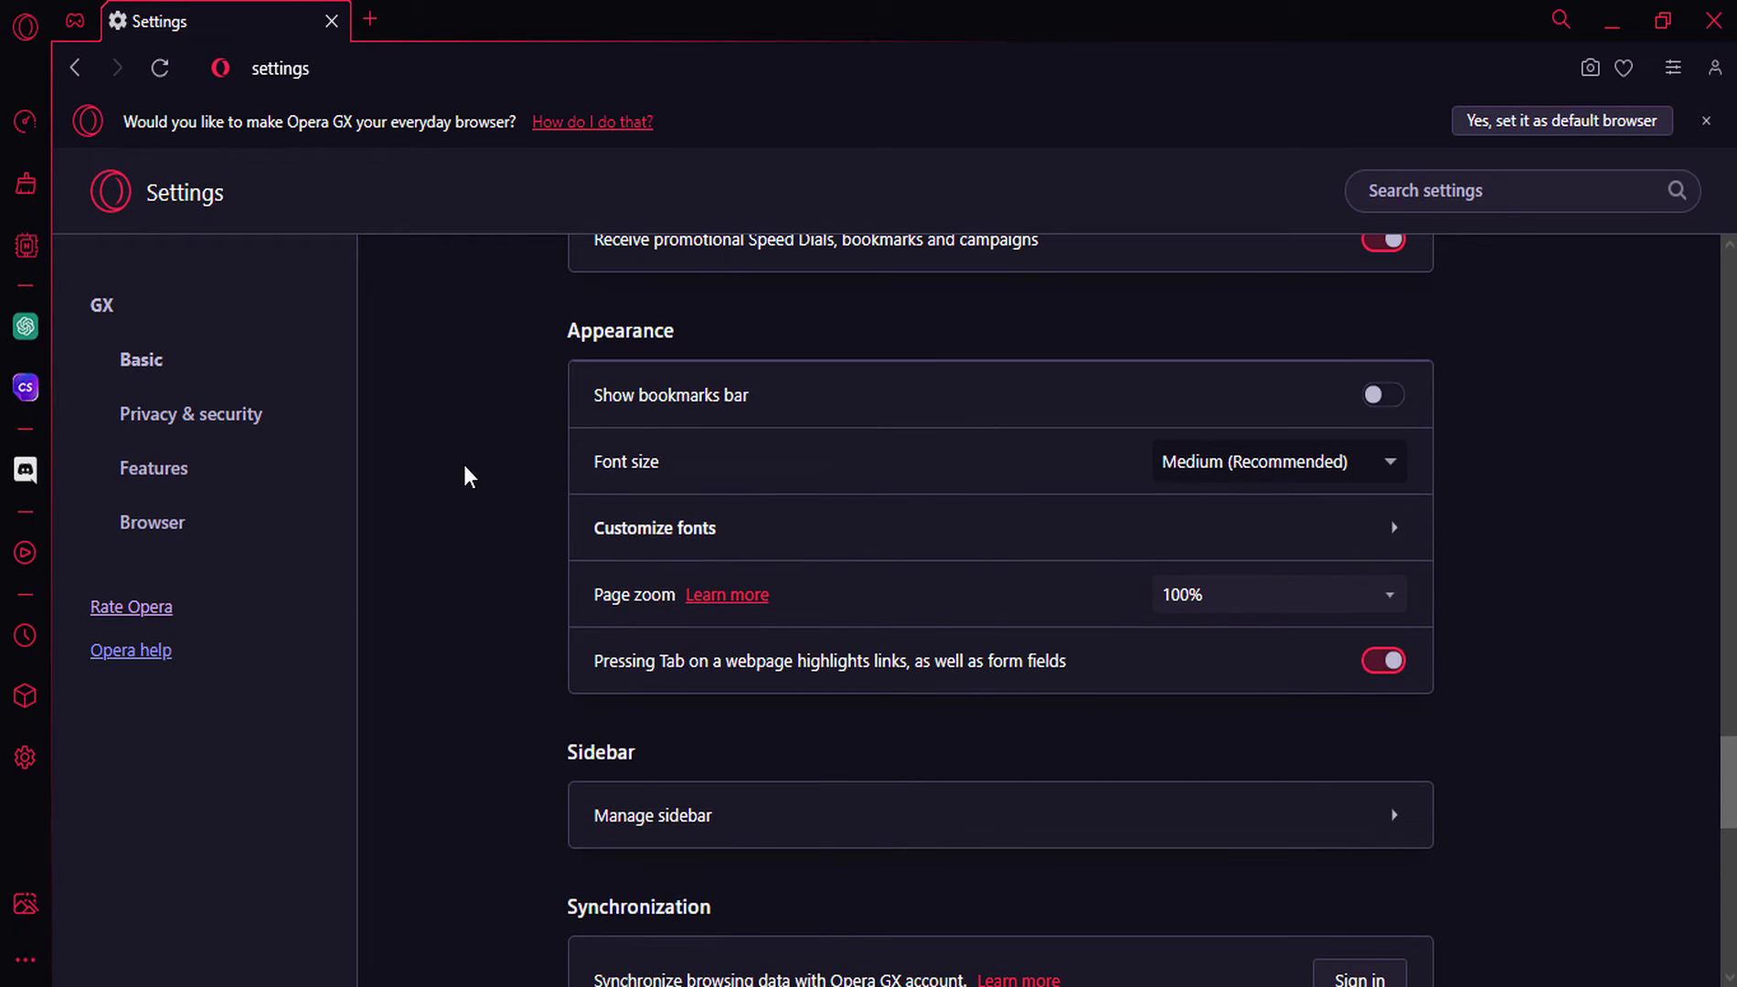
{"action": "scroll", "scroll_direction": "down", "scroll_amount": 3}
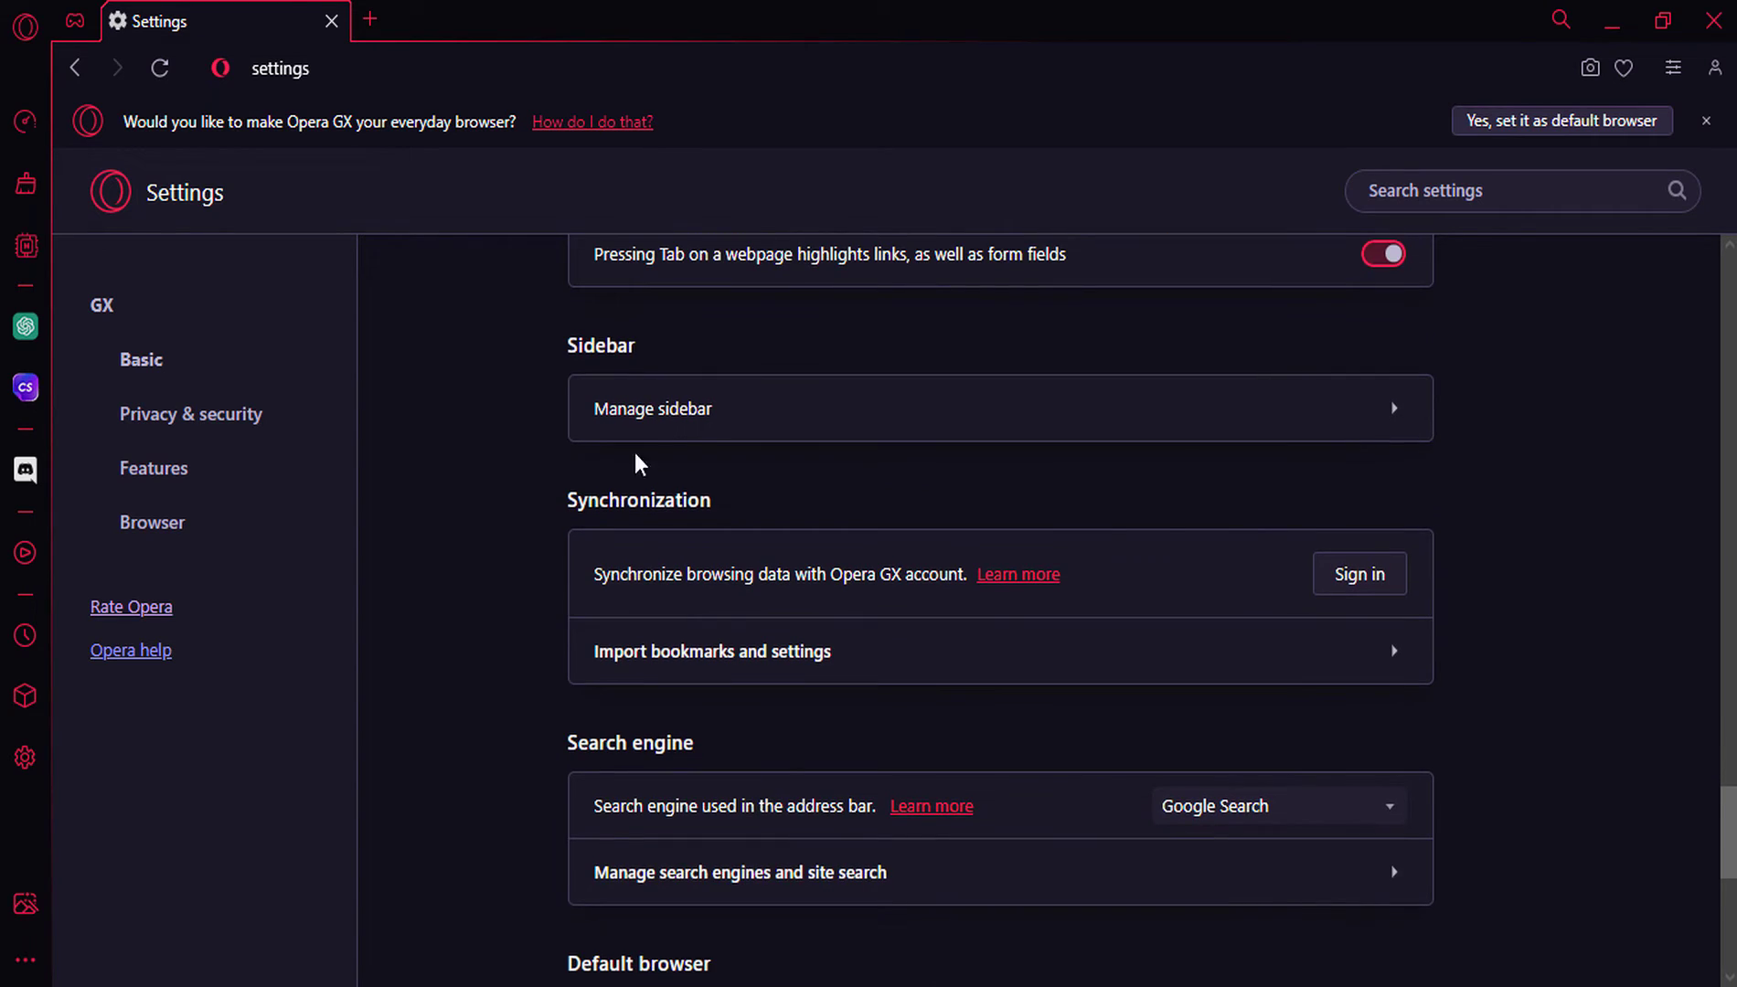
{"action": "mouse_move", "coordinate": [681, 425]}
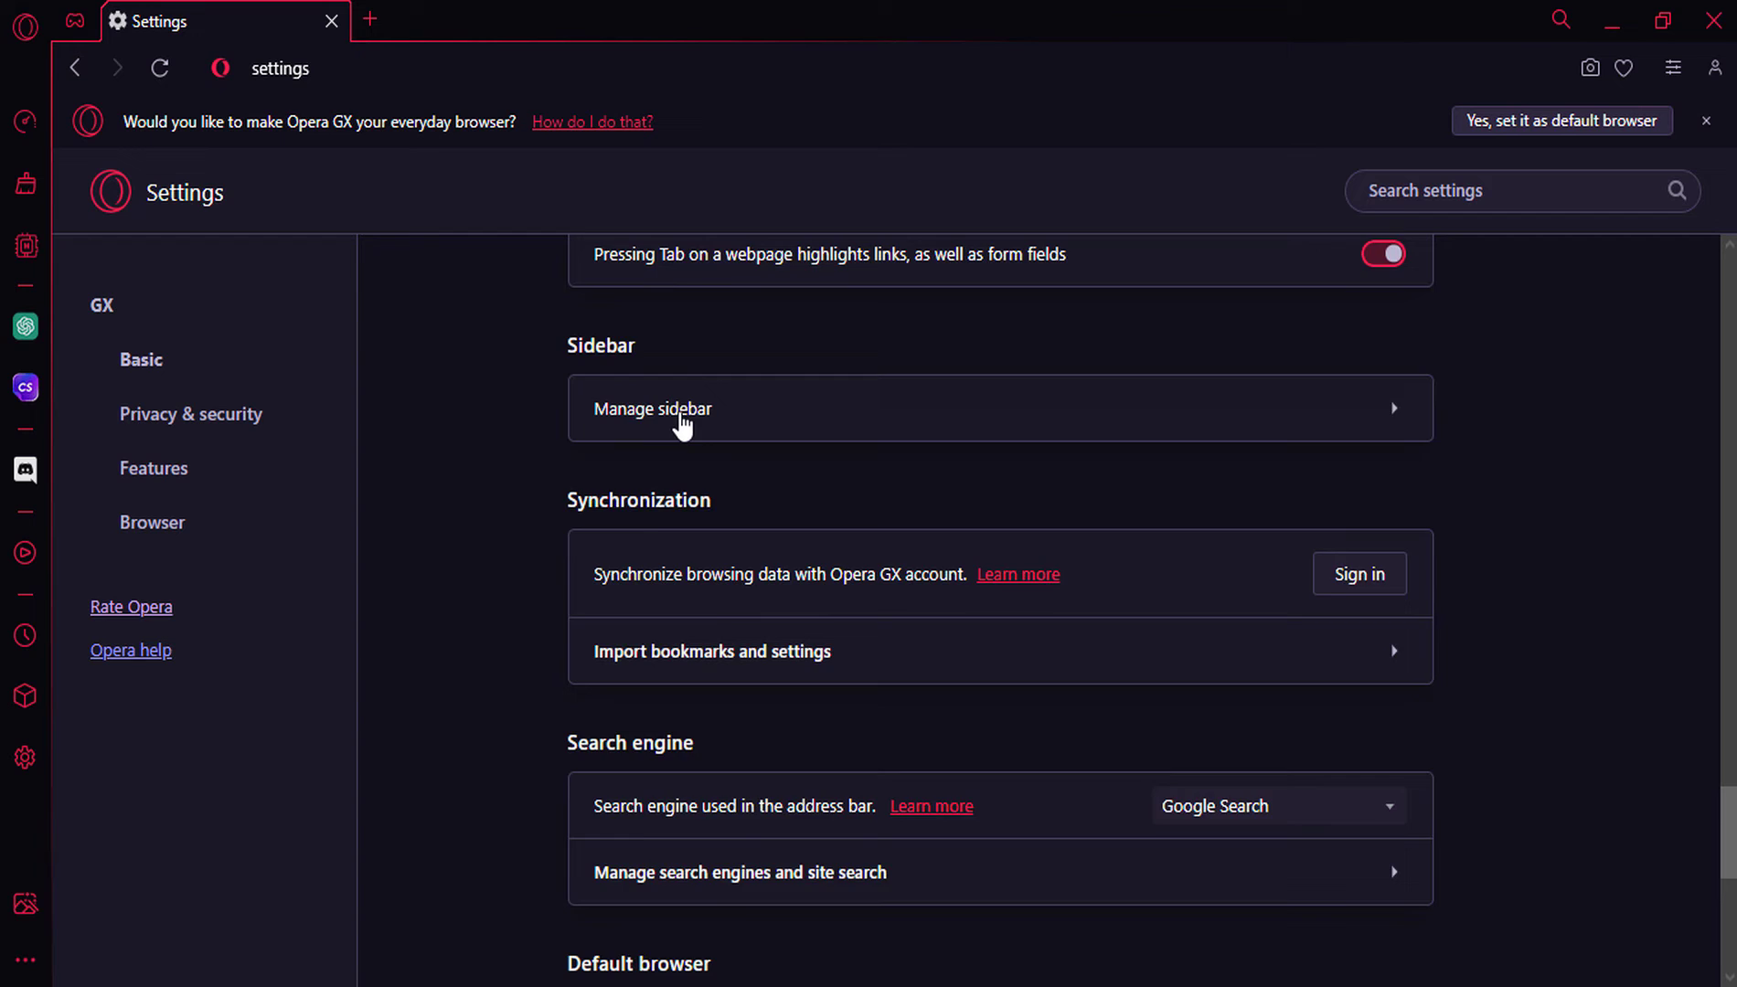
Open the Manage sidebar page and toggle Twitch on, then off again.
{"action": "left_click", "coordinate": [651, 408]}
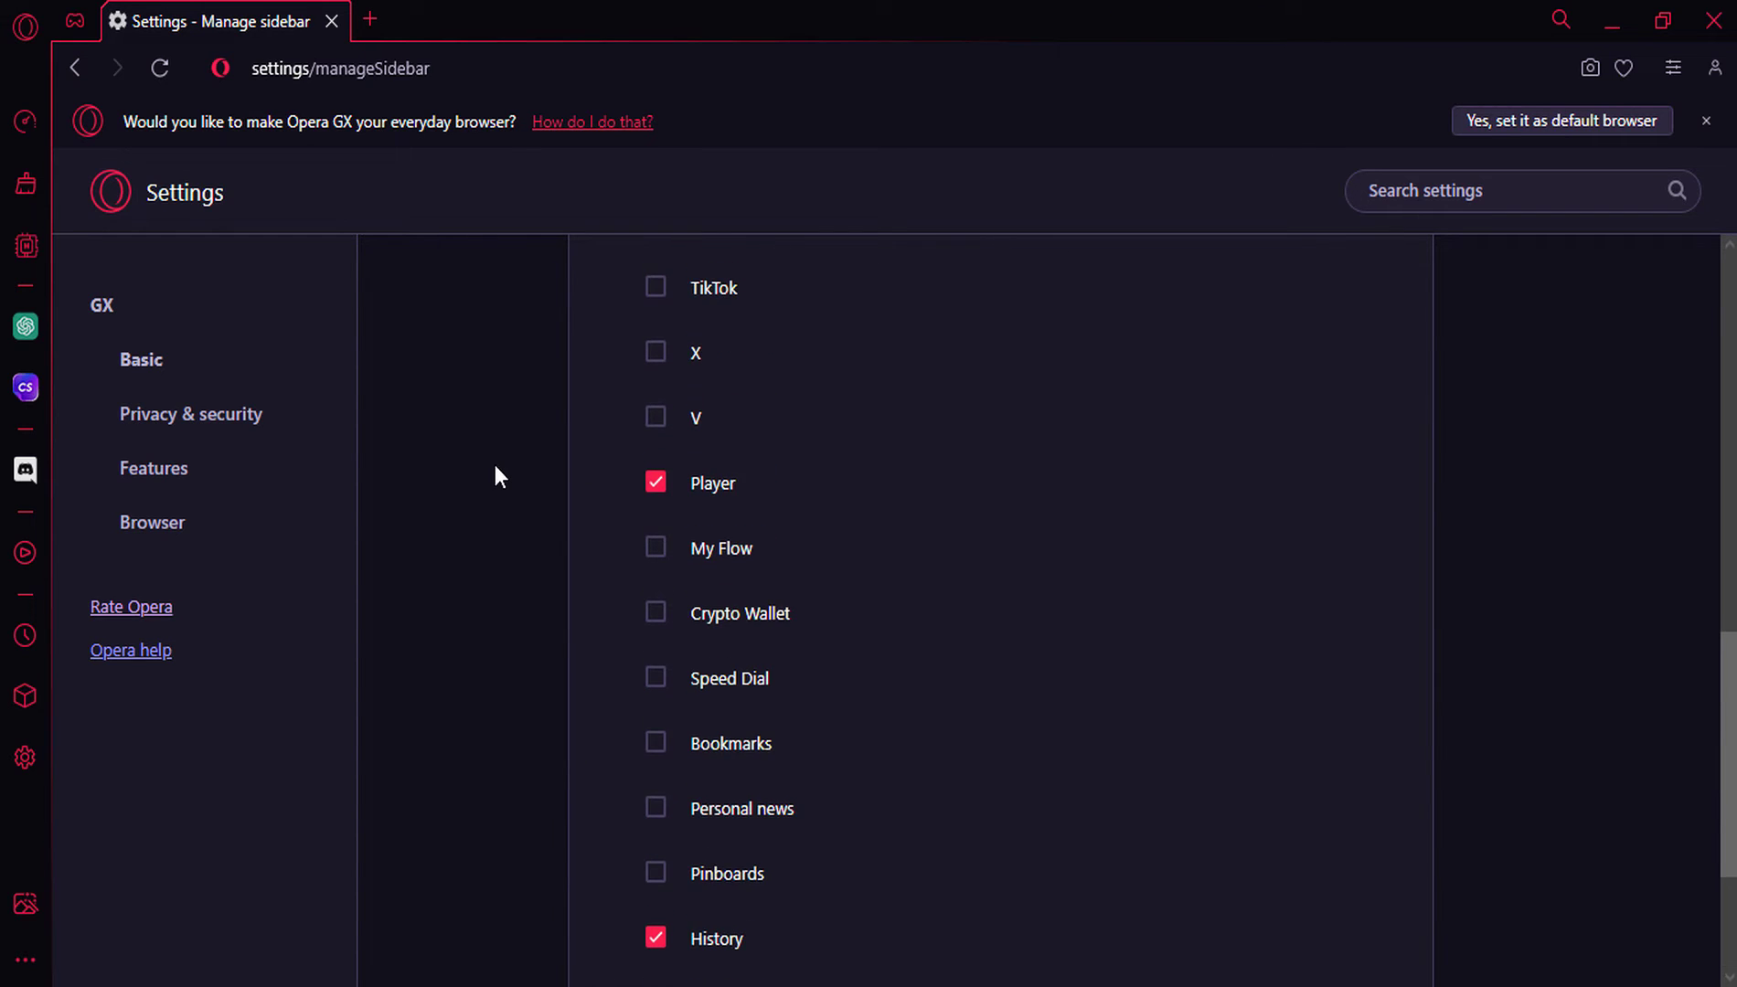
{"action": "scroll", "scroll_direction": "up", "scroll_amount": 3}
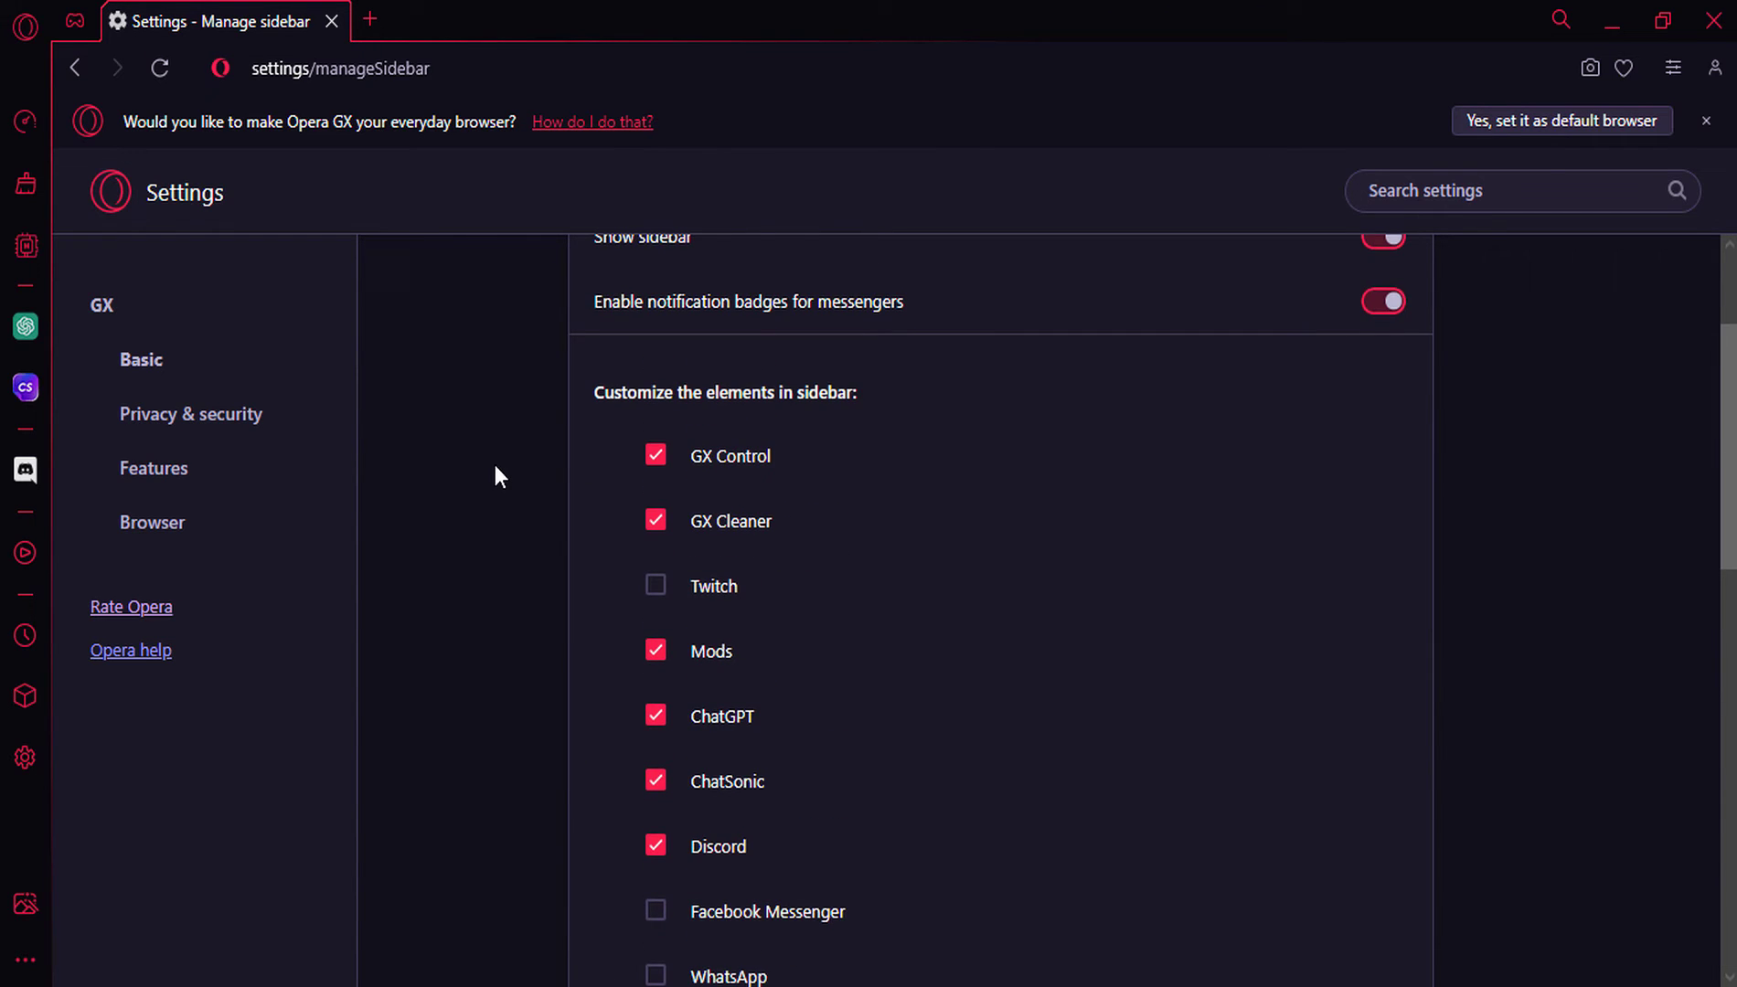
{"action": "scroll", "scroll_direction": "down", "scroll_amount": 3}
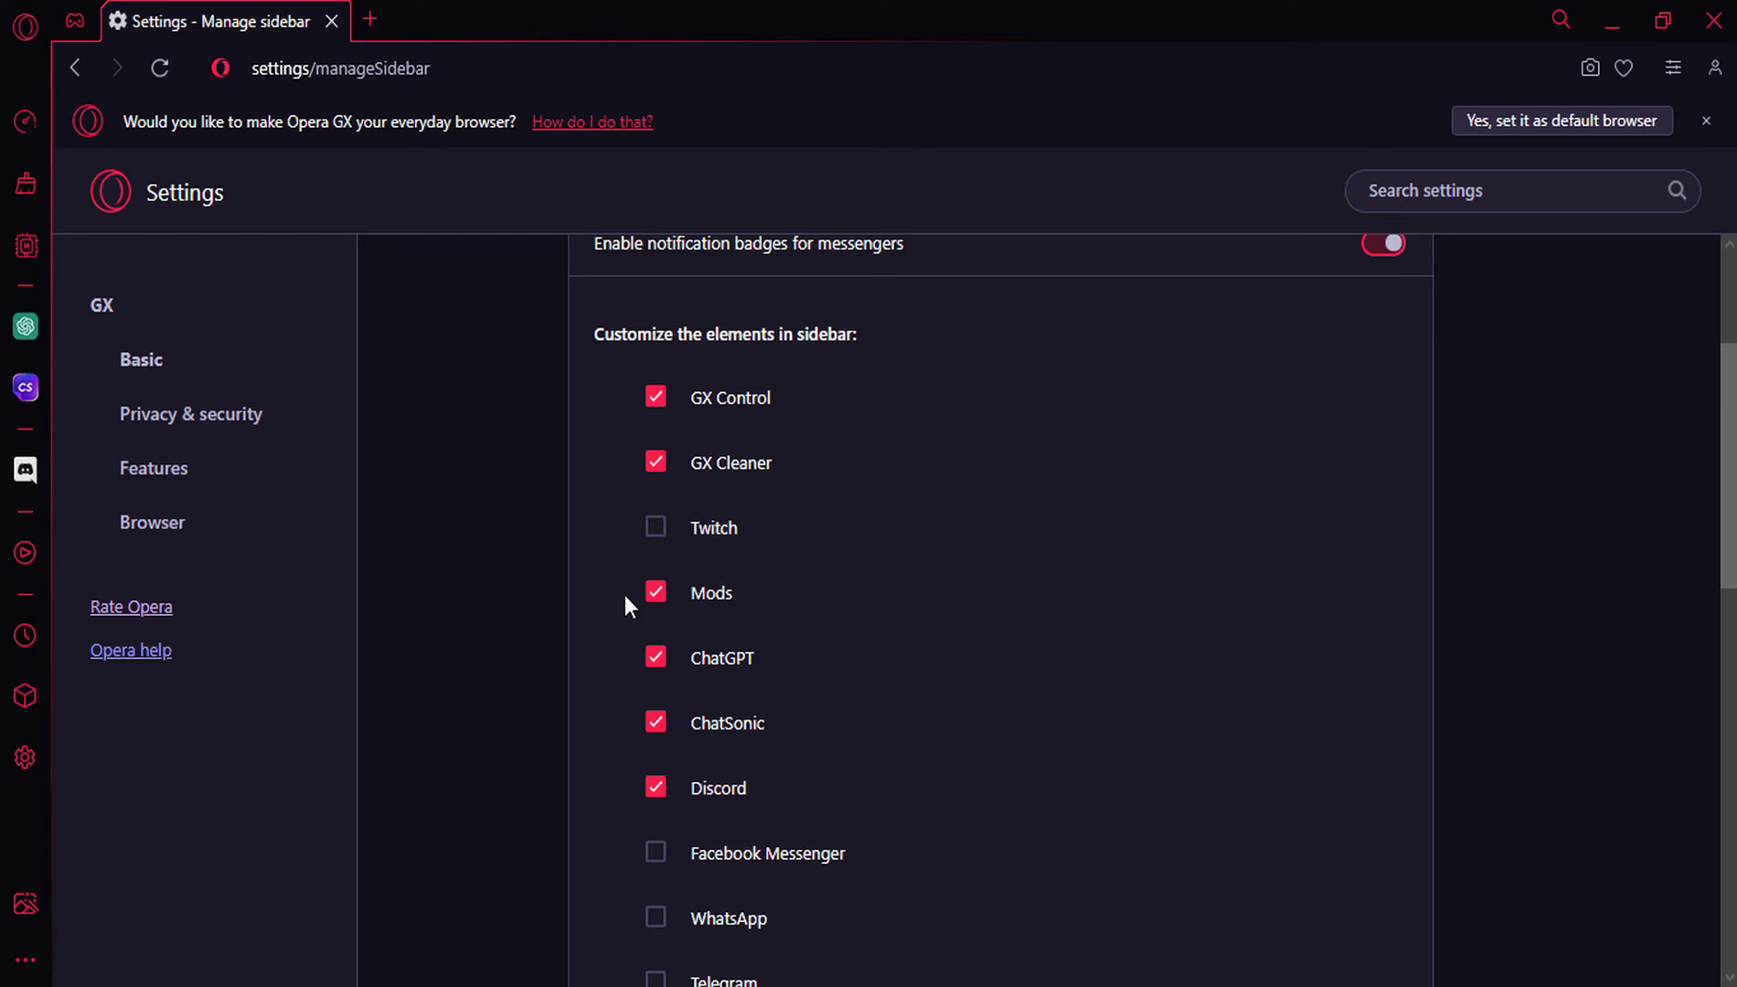
{"action": "left_click", "coordinate": [655, 526]}
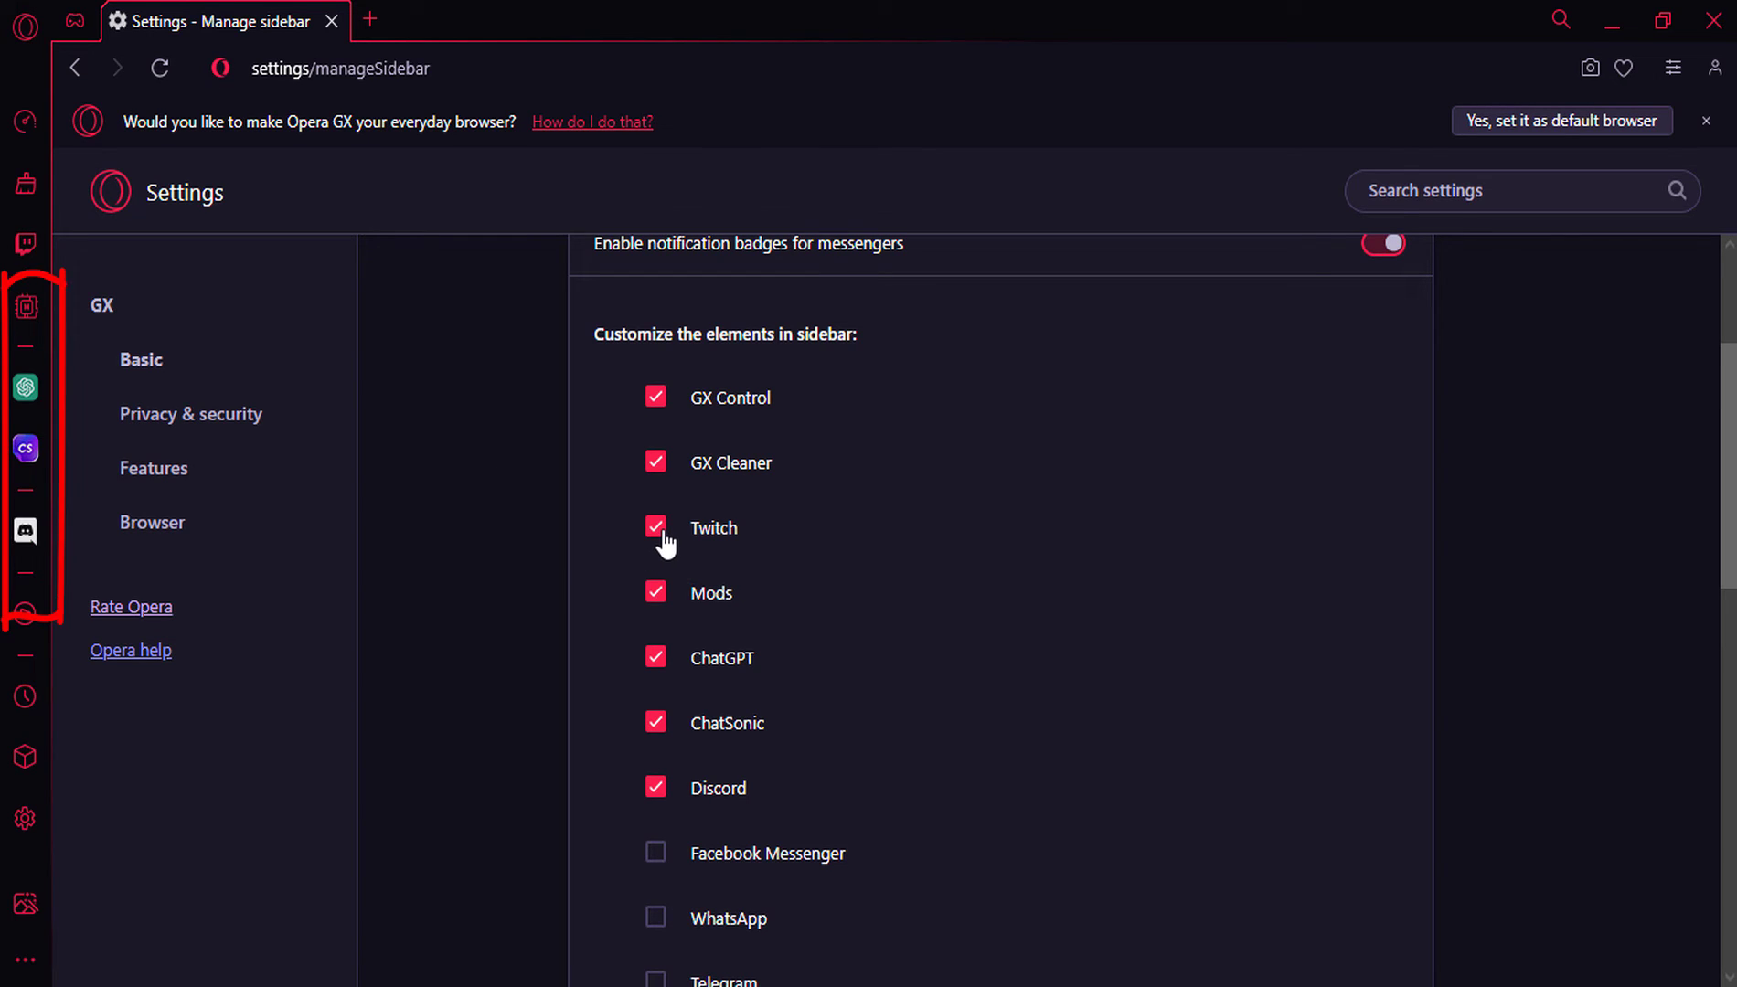
{"action": "left_click", "coordinate": [655, 528]}
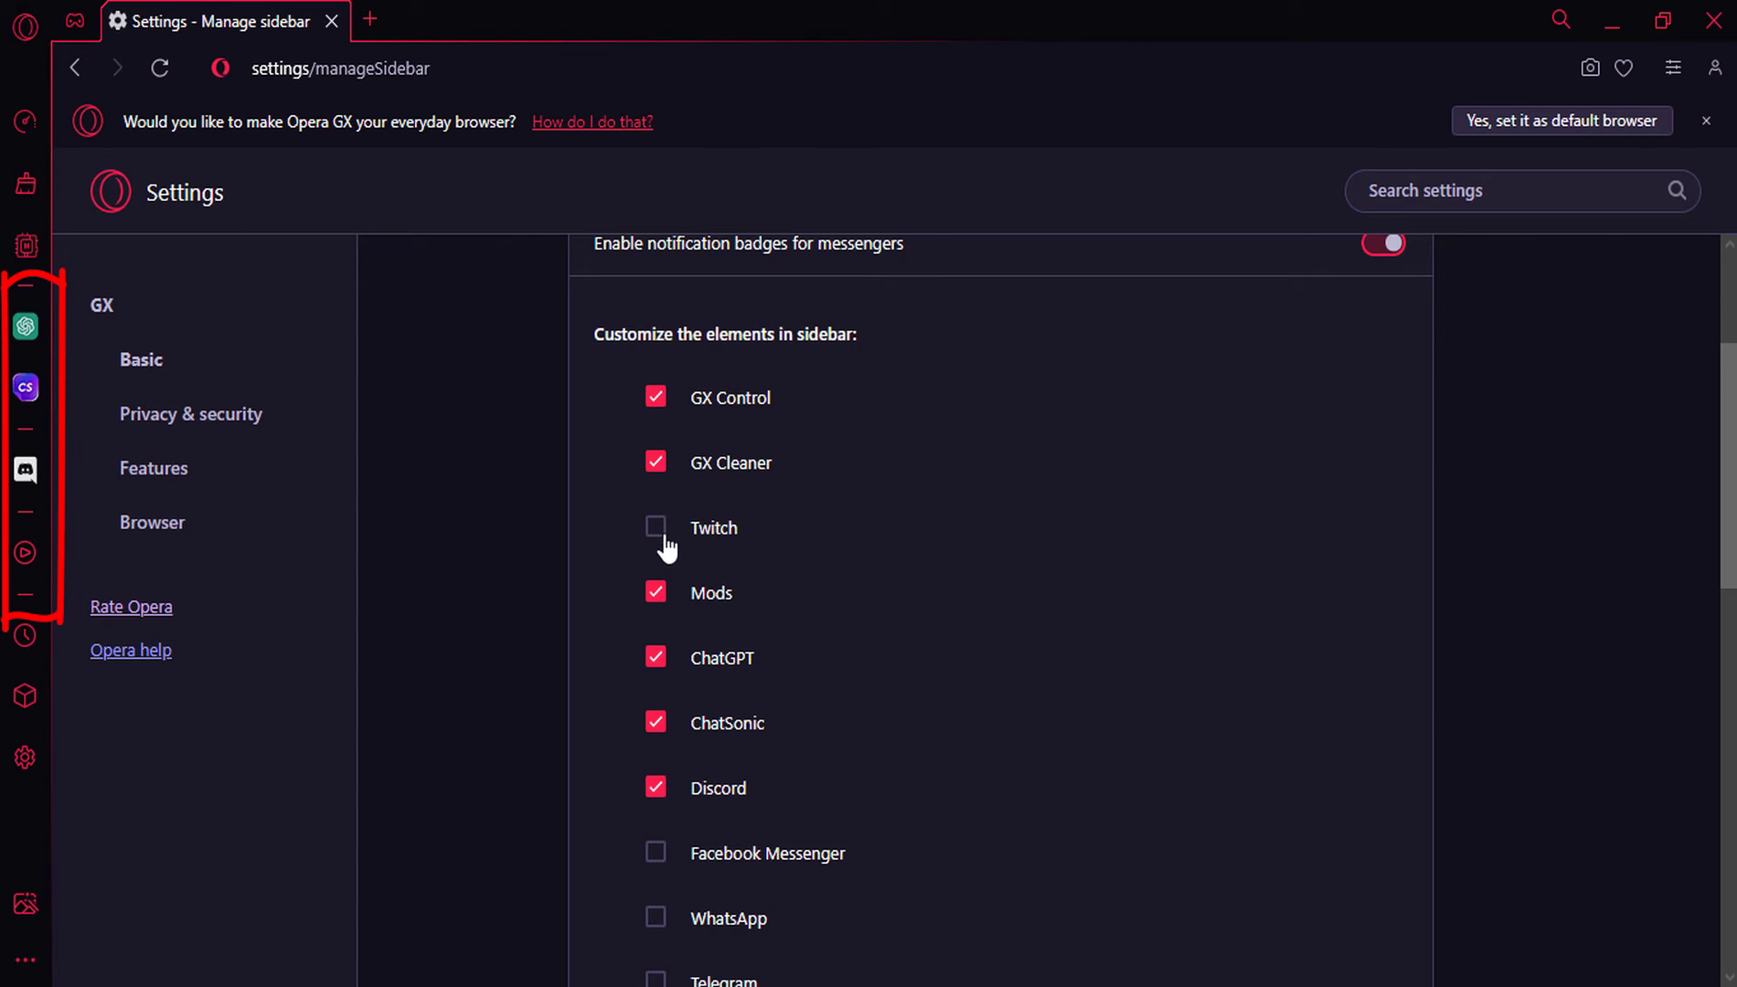
Remove ChatGPT and ChatSonic from the sidebar, leaving Twitch unchecked.
{"action": "left_click", "coordinate": [655, 658]}
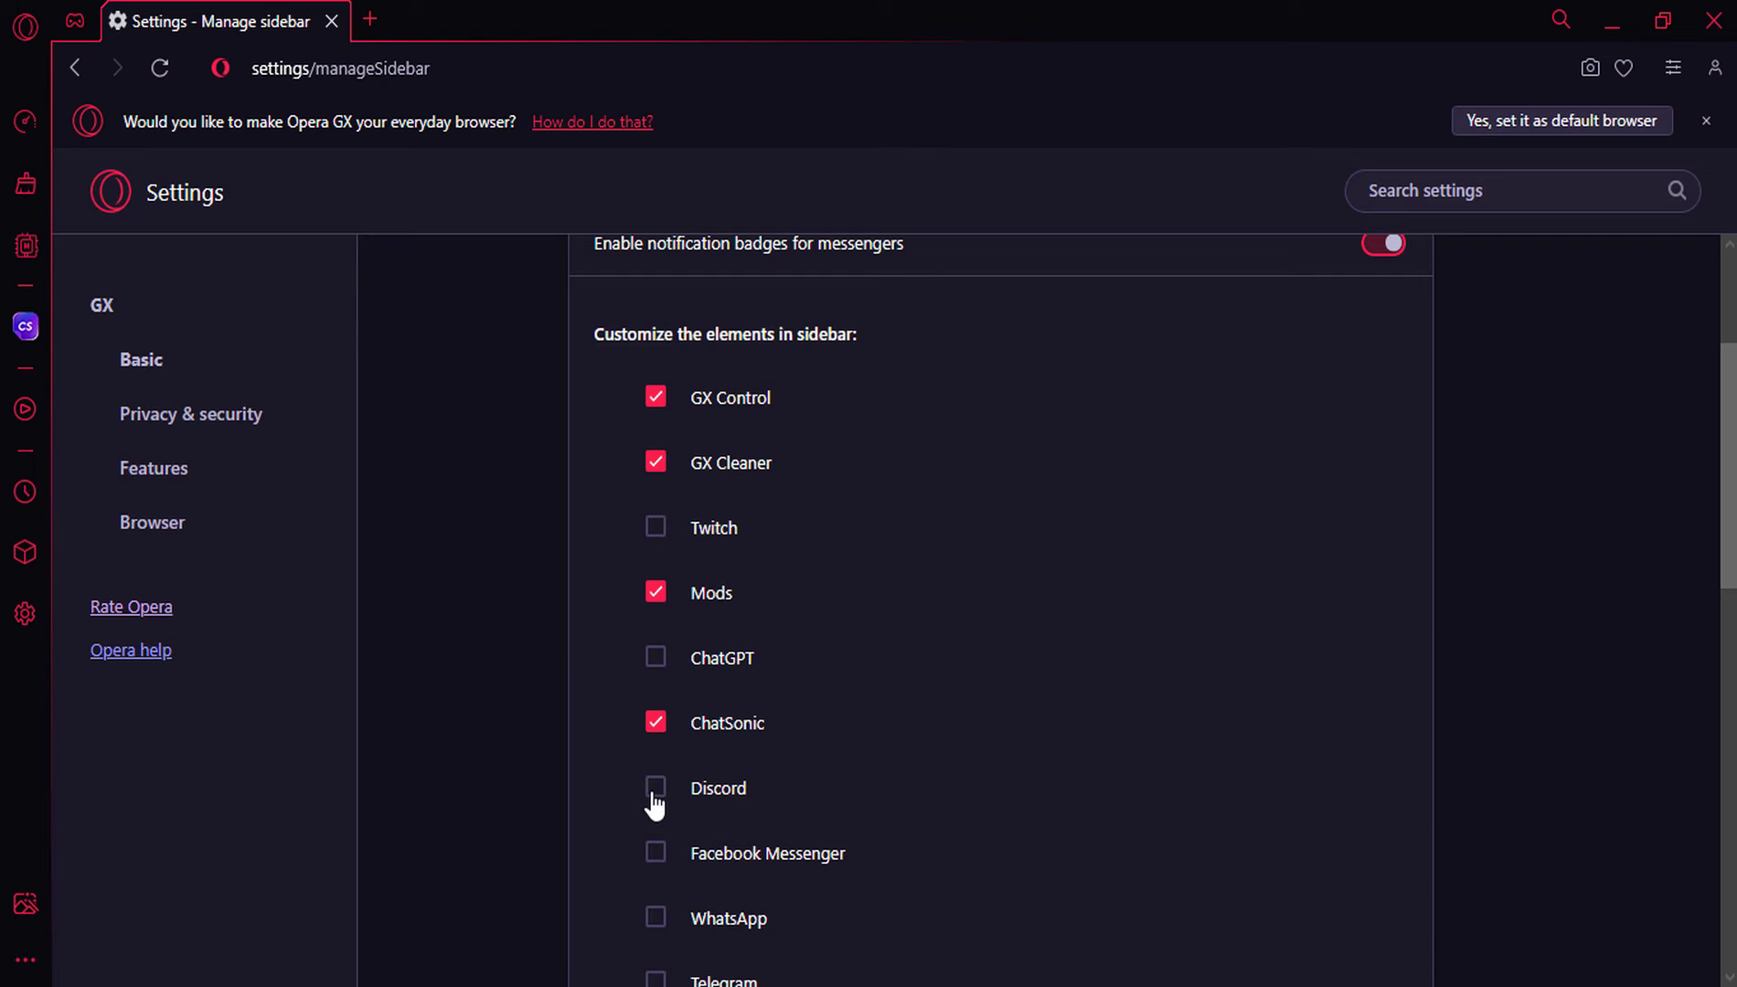
{"action": "left_click", "coordinate": [654, 722]}
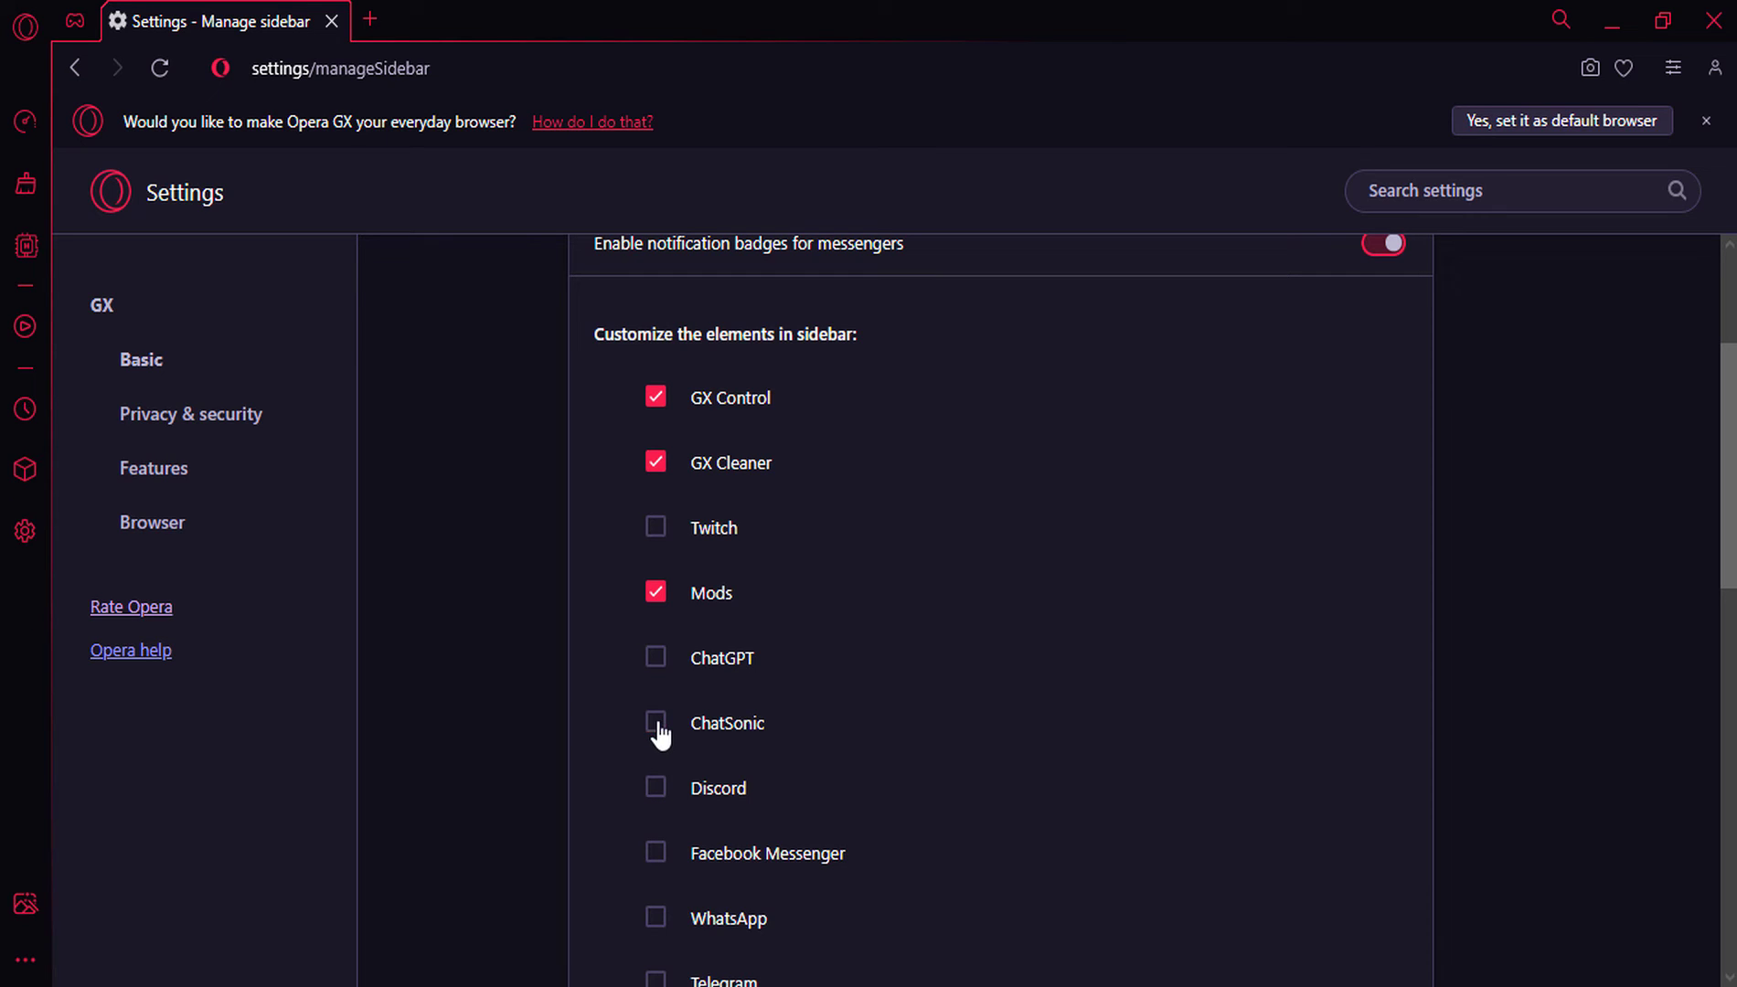
{"action": "left_click", "coordinate": [655, 527]}
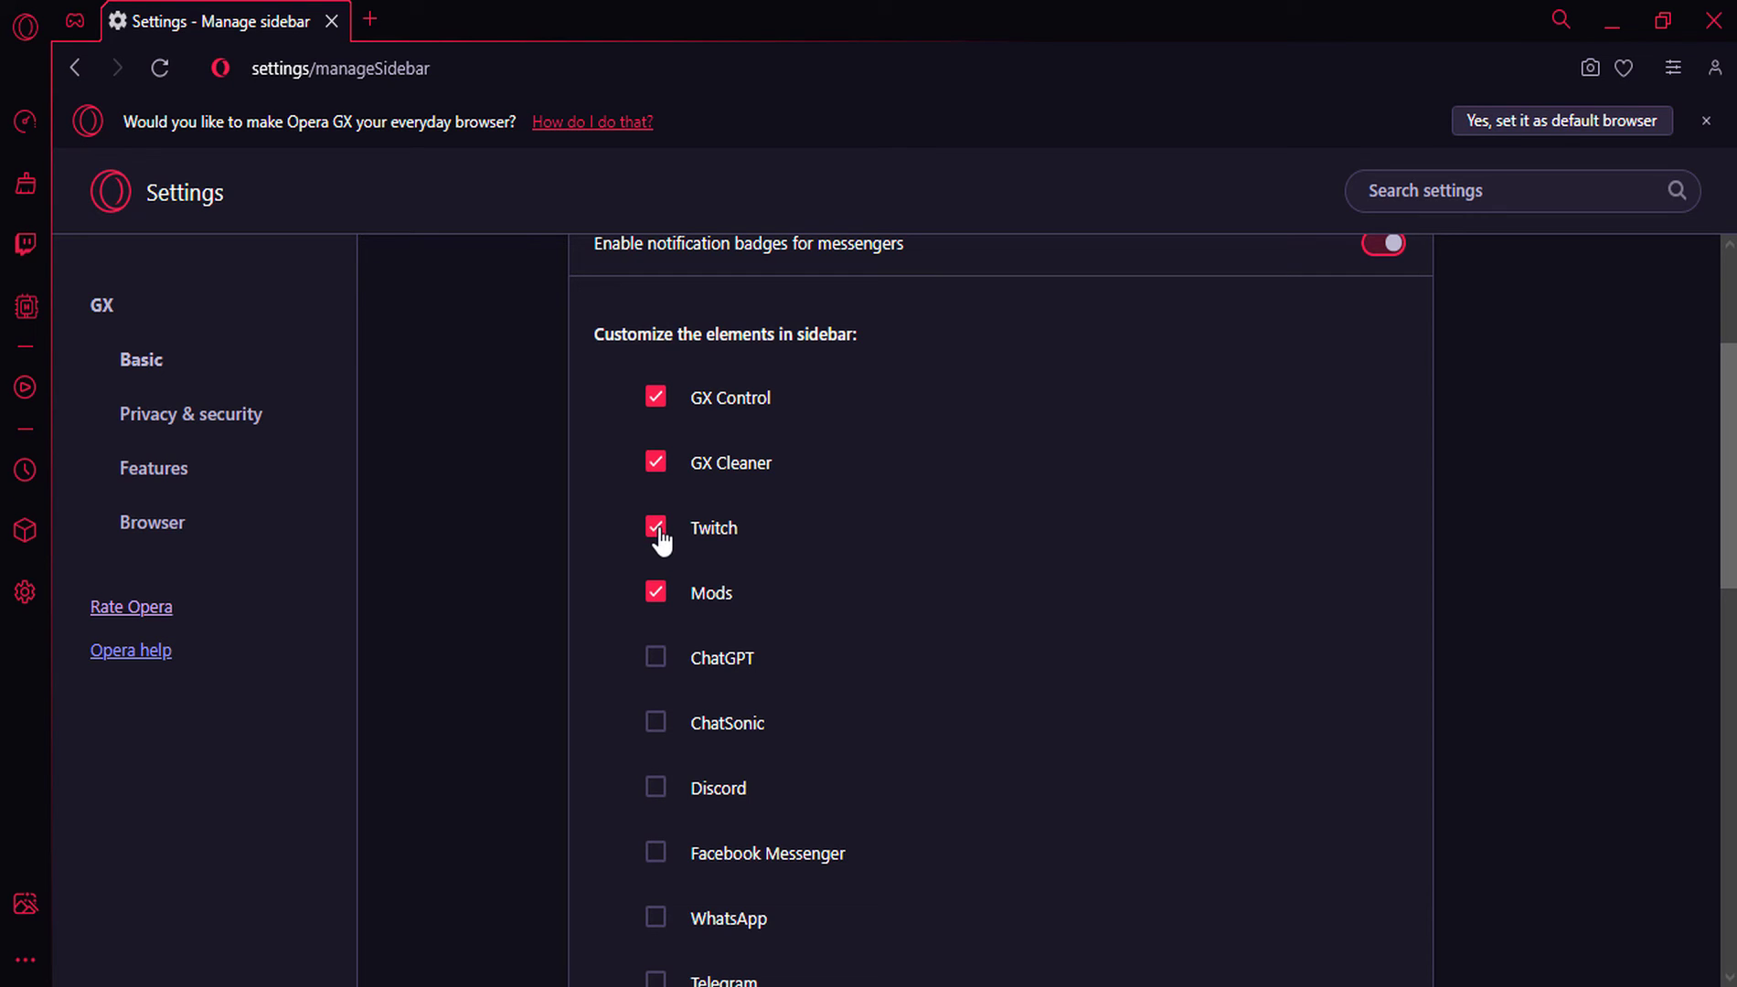
{"action": "left_click", "coordinate": [654, 527]}
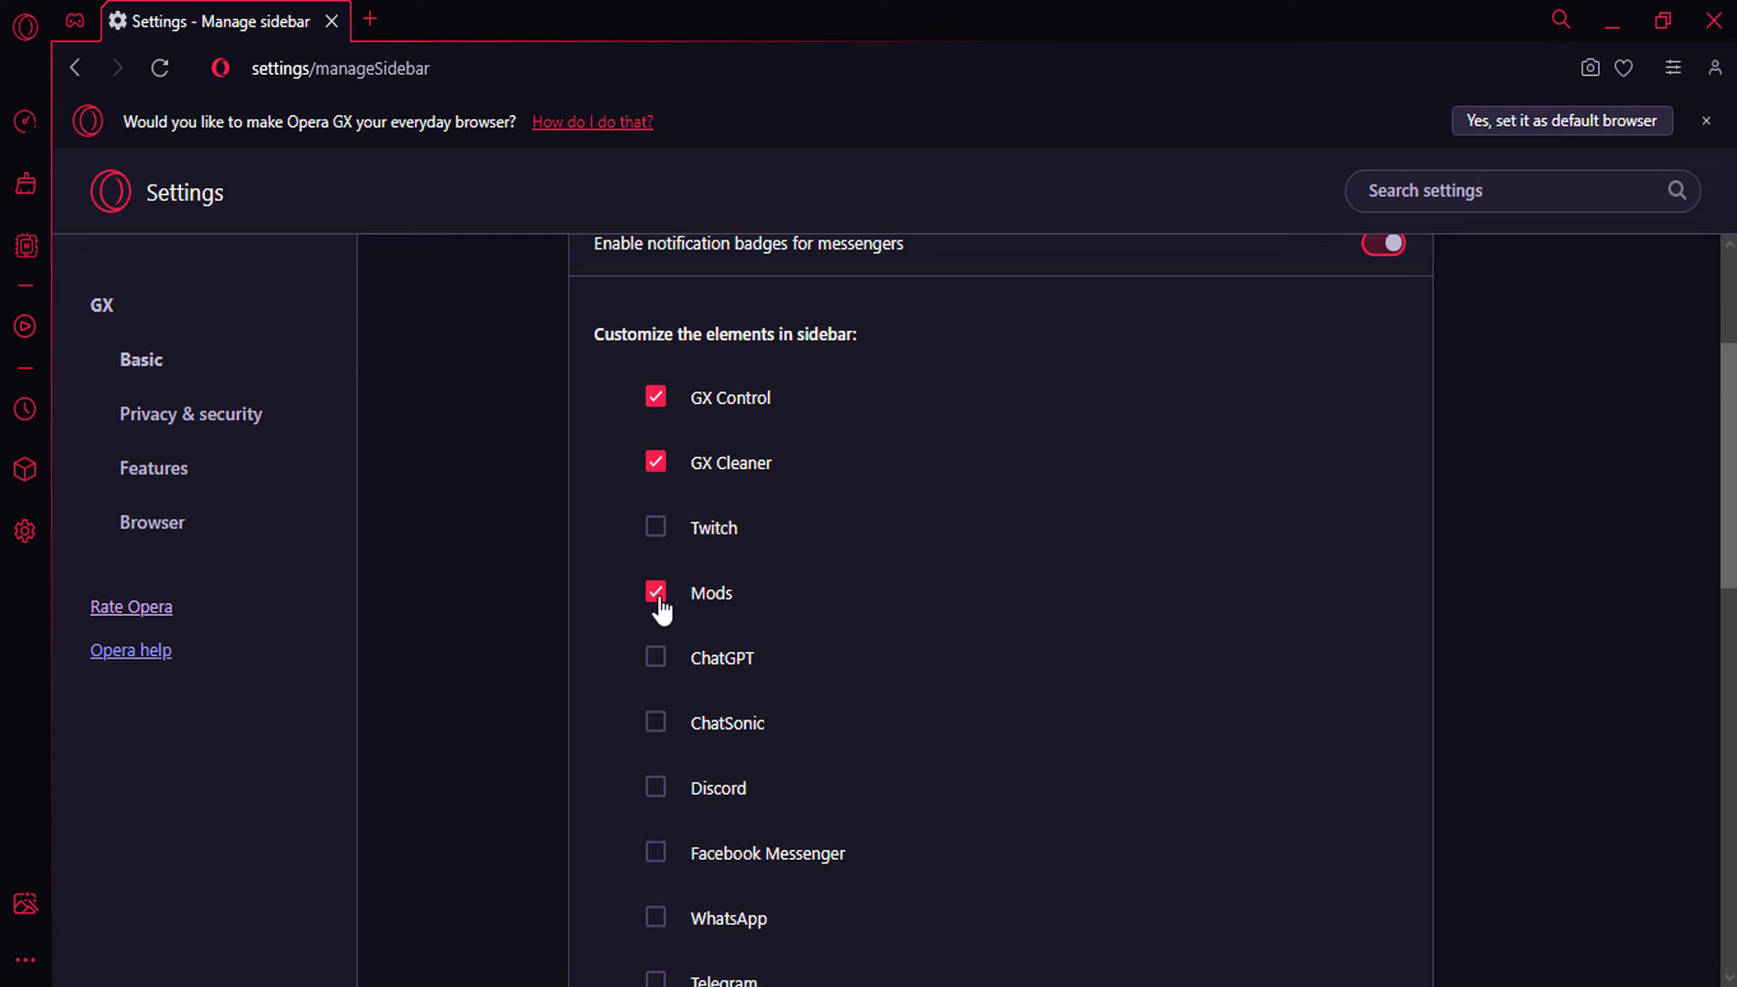